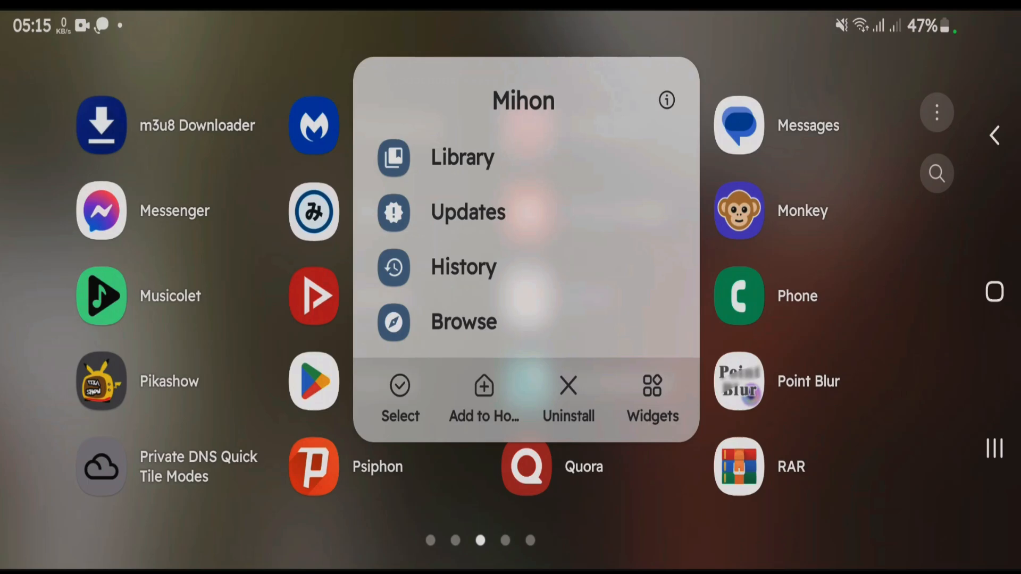
# Step: Go from Mihon's library through More and Settings to the Advanced settings page
pyautogui.click(461, 157)
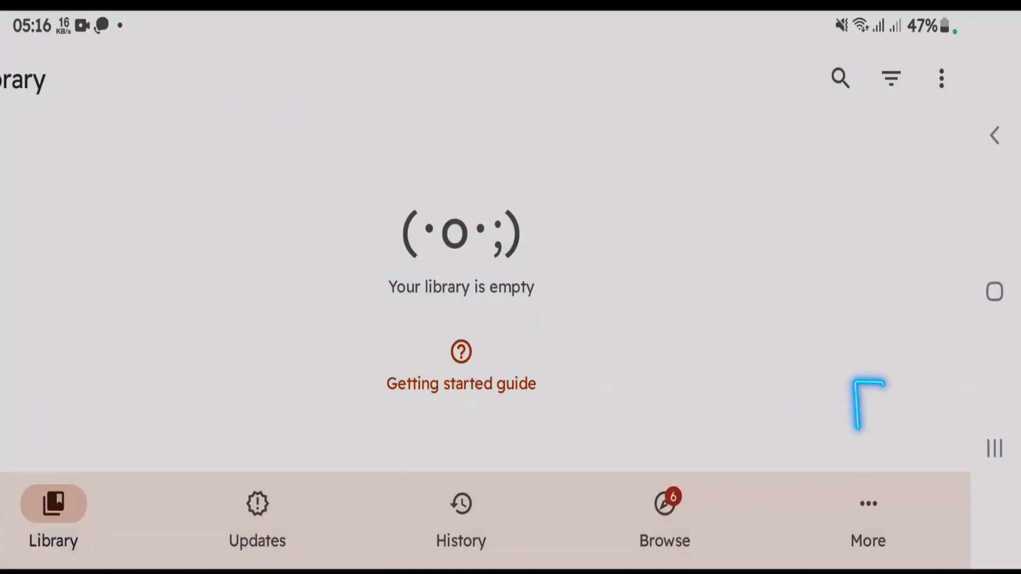
pyautogui.click(867, 505)
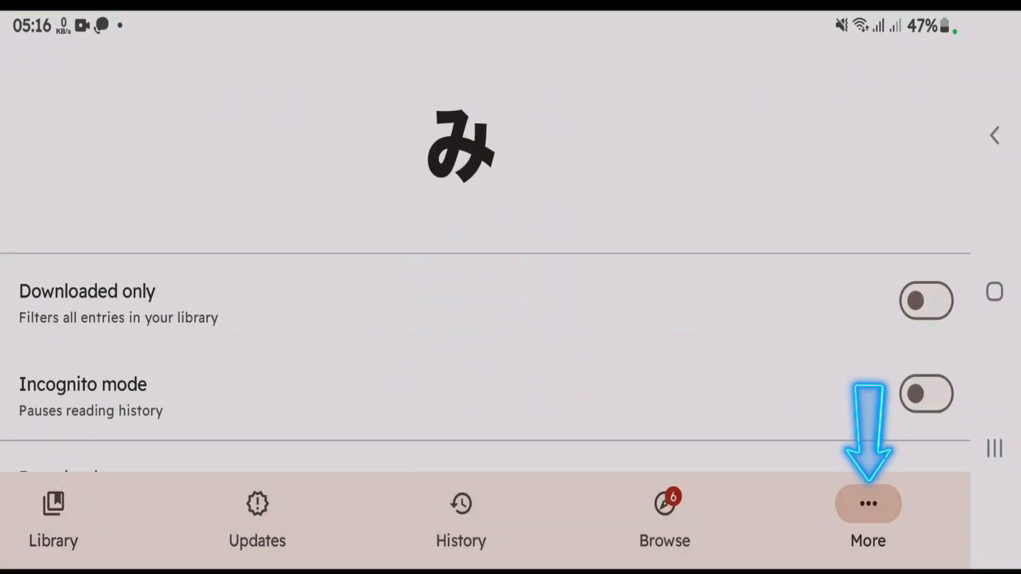
pyautogui.click(866, 505)
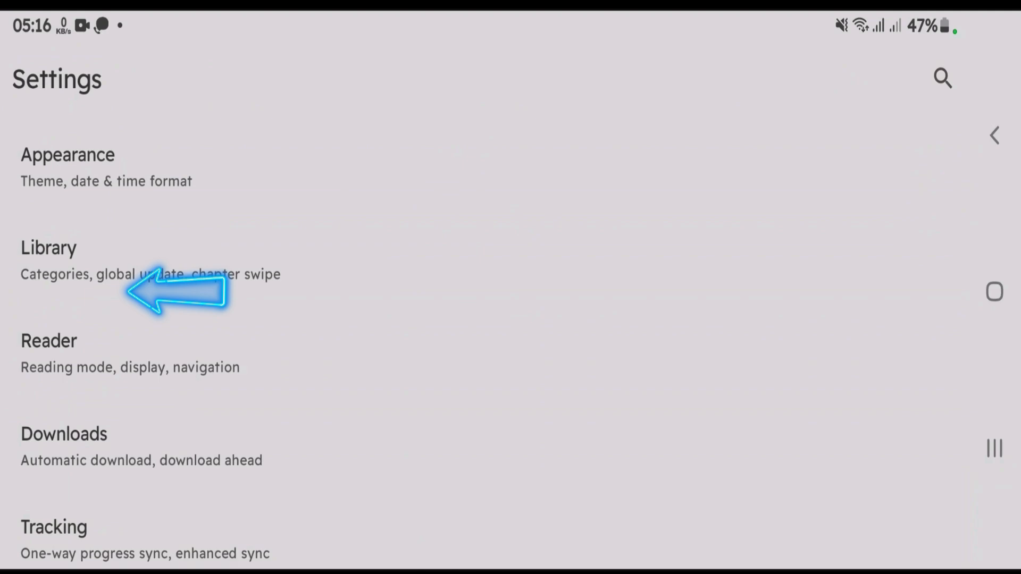
pyautogui.scroll(-3)
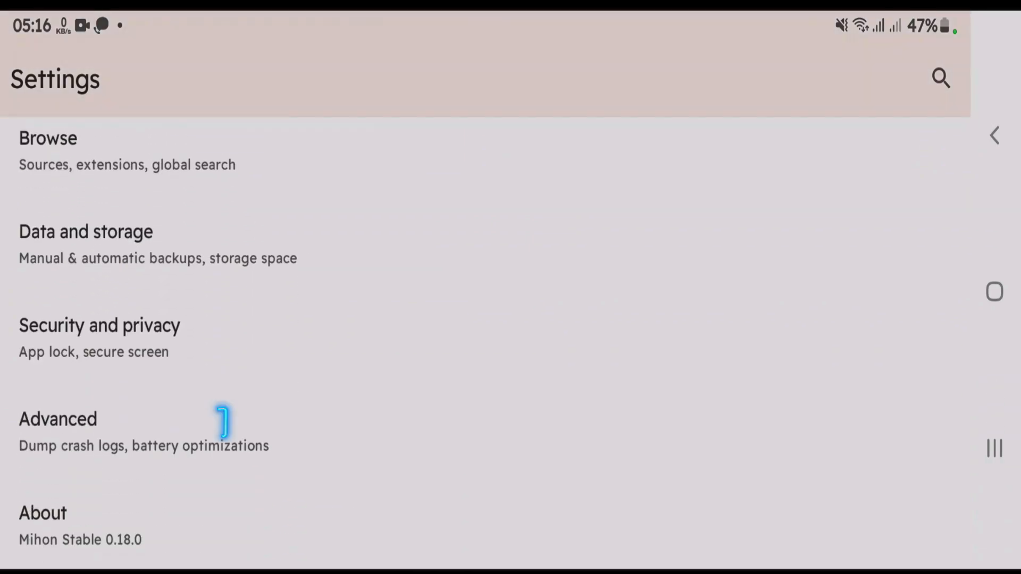
pyautogui.click(58, 419)
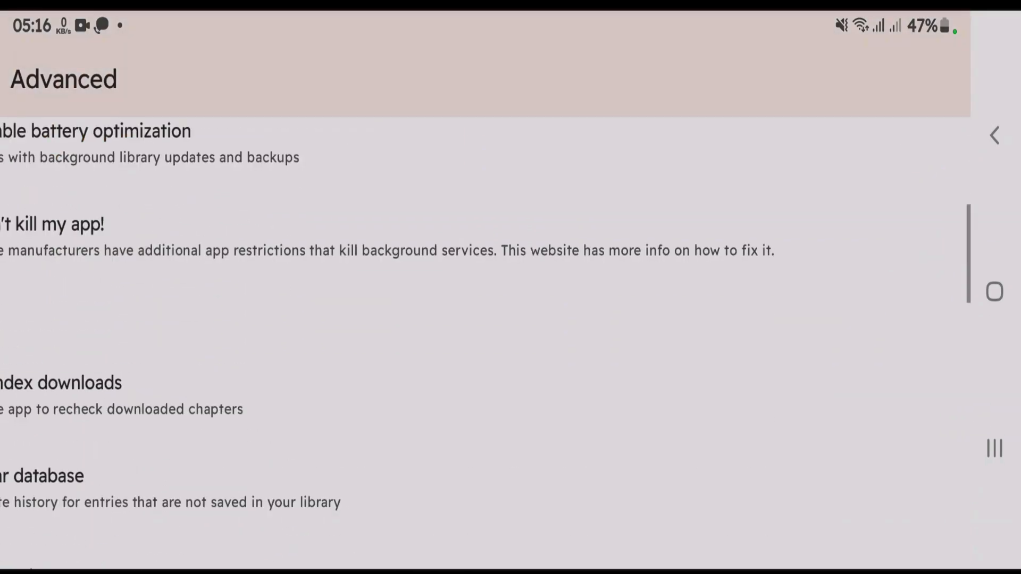
pyautogui.scroll(-3)
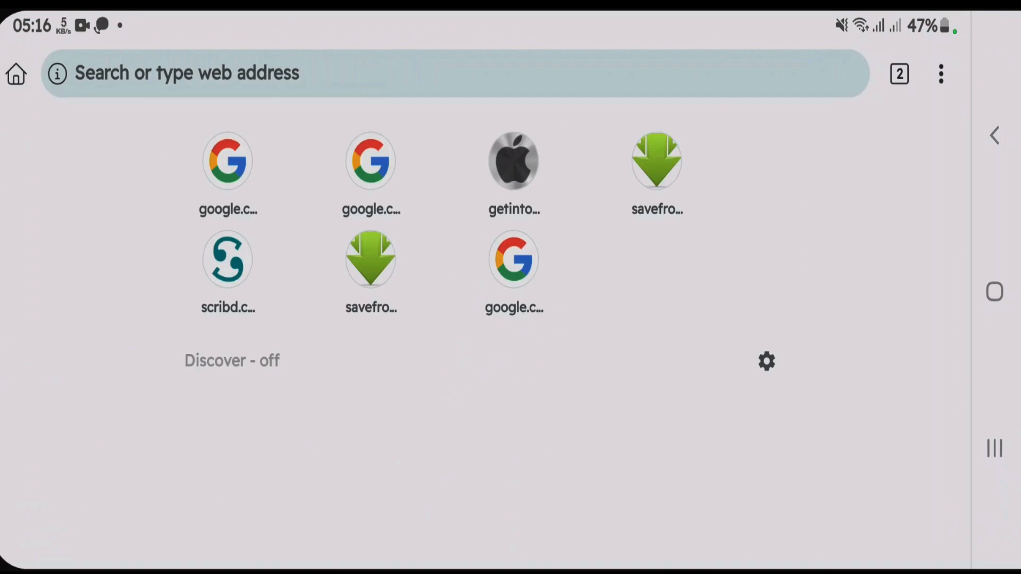
# Step: Search Samsung Internet for 'user' agent strings to find a listing page
pyautogui.write('user')
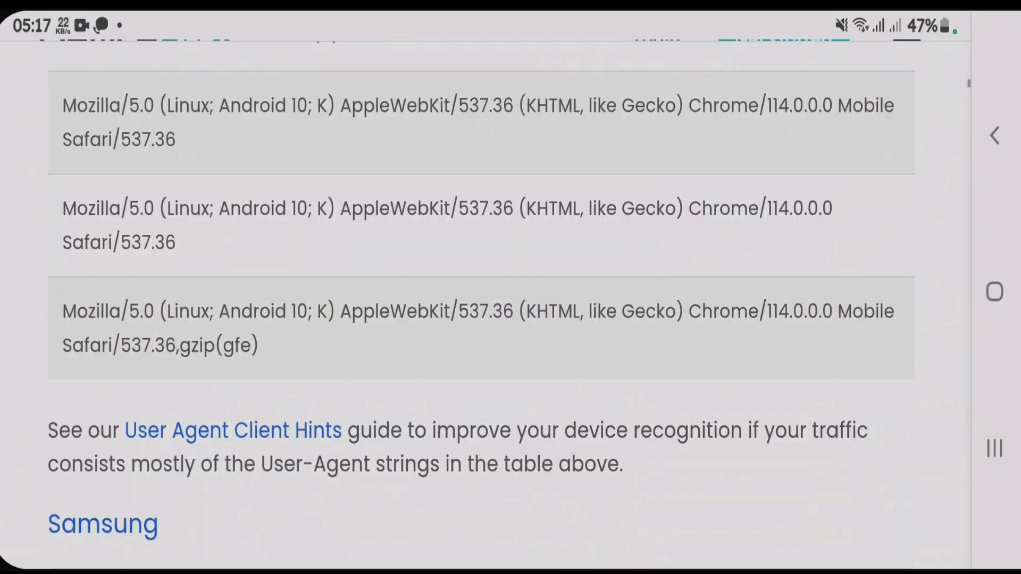
# Step: Scroll down the list to the iPhone 11 entry and copy its user agent string
pyautogui.scroll(-3)
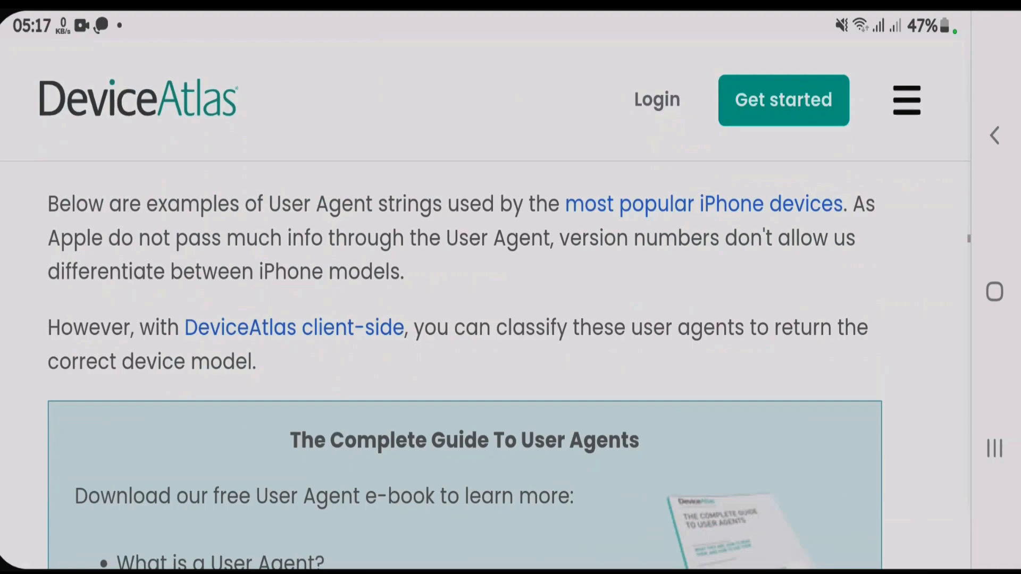
pyautogui.scroll(-3)
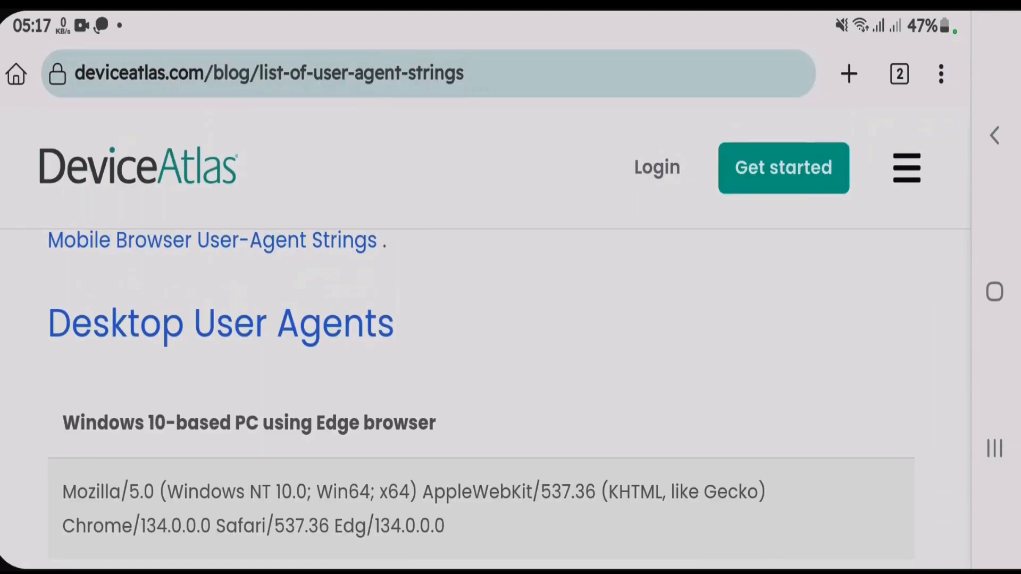
pyautogui.scroll(-3)
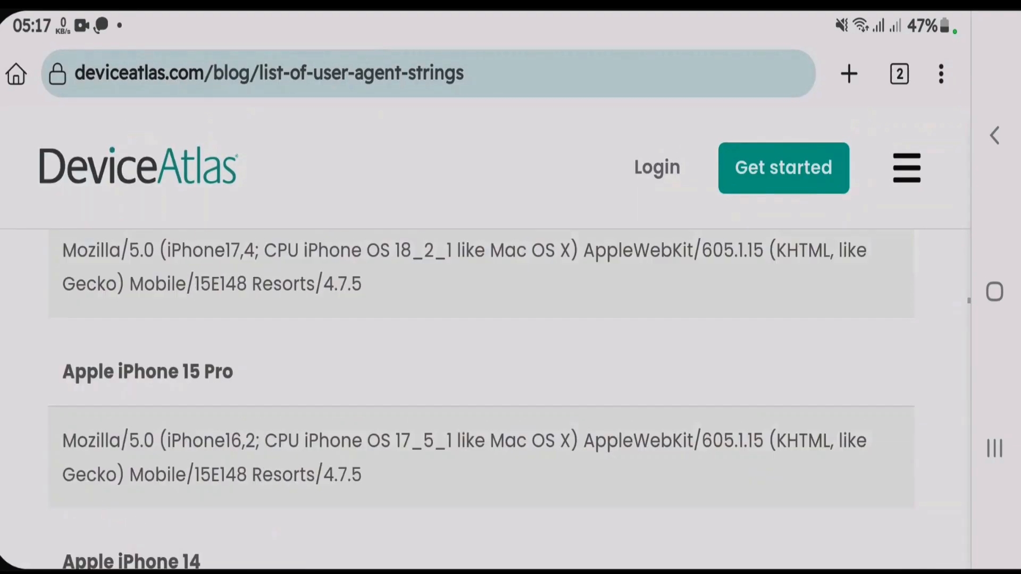
pyautogui.scroll(-3)
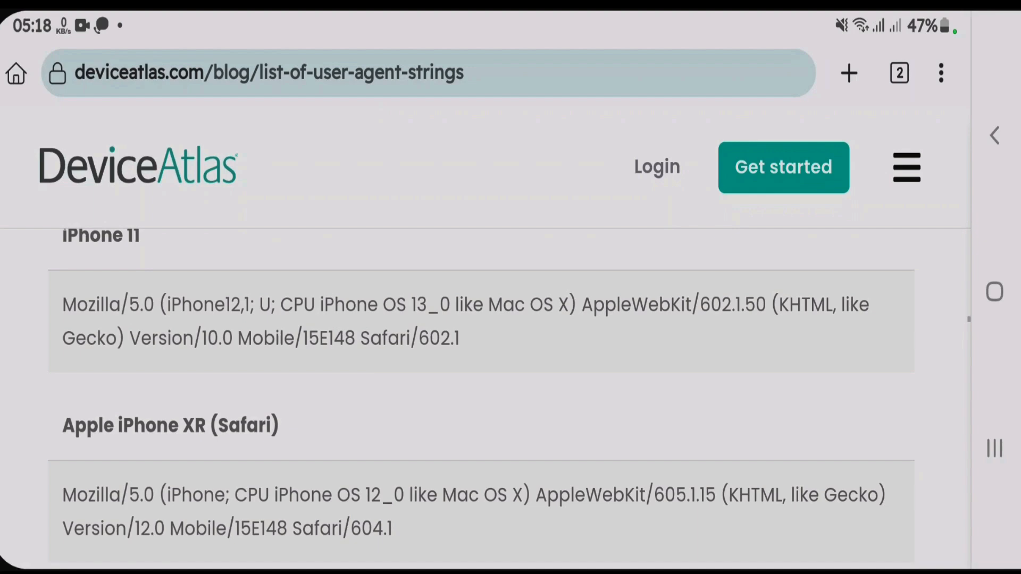
pyautogui.scroll(-3)
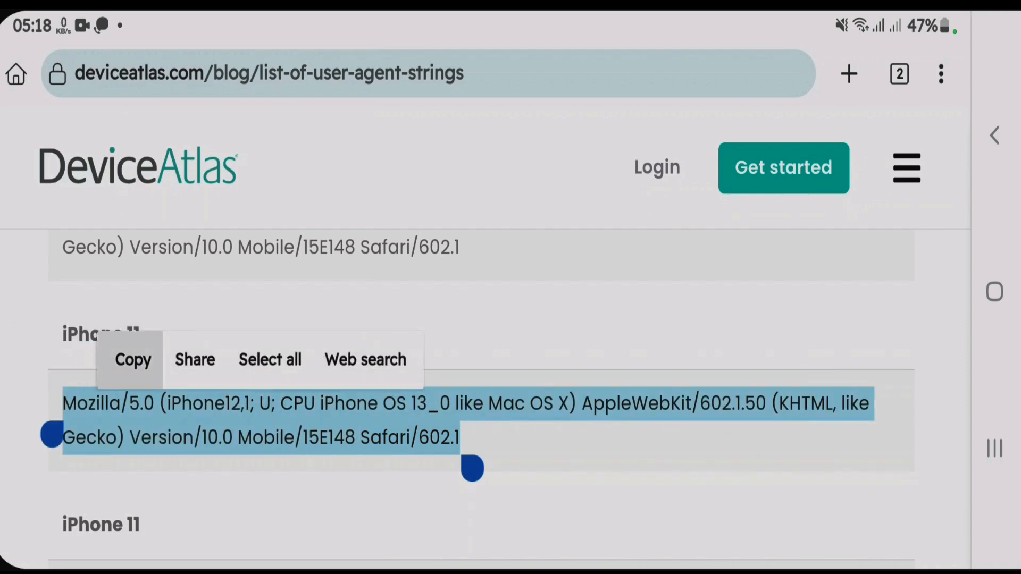
pyautogui.click(132, 360)
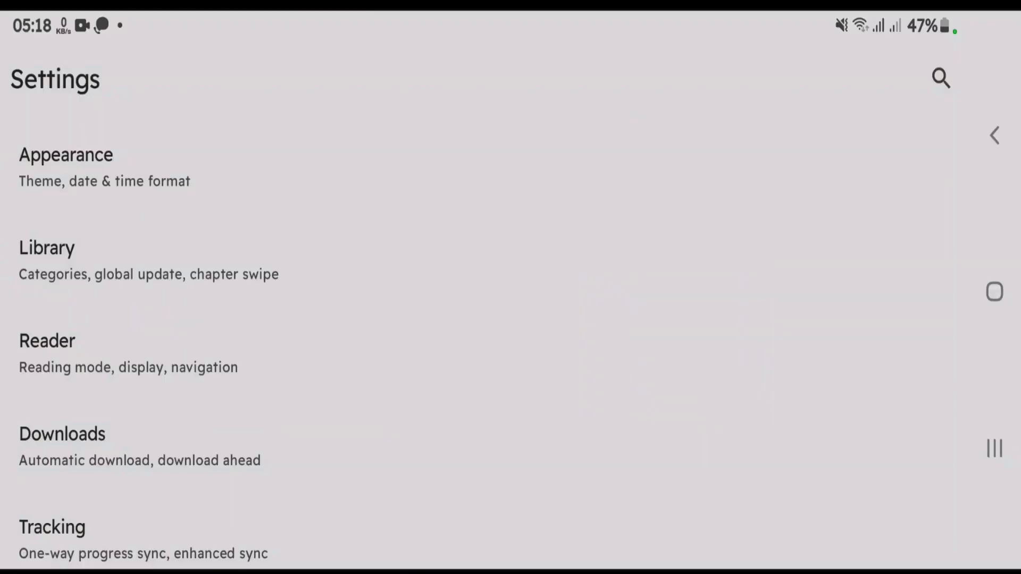
# Step: Open Advanced settings and the Default user agent string editor
pyautogui.scroll(-3)
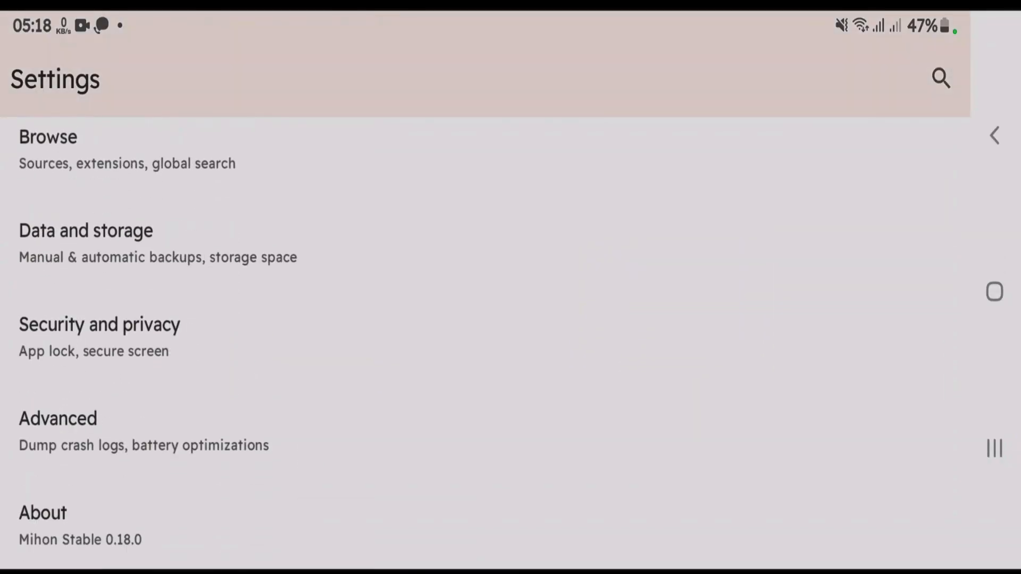
pyautogui.click(56, 418)
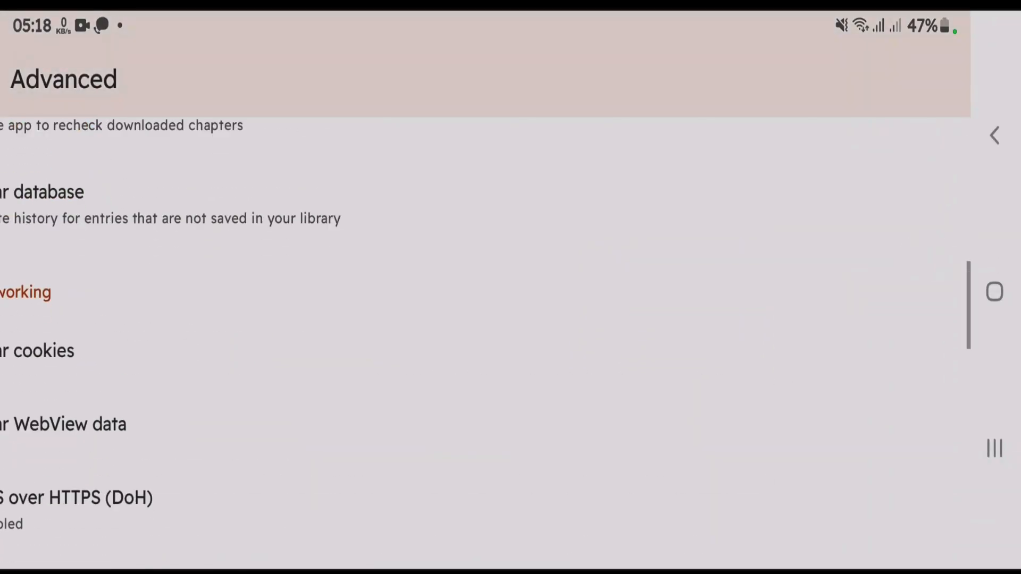
pyautogui.scroll(-3)
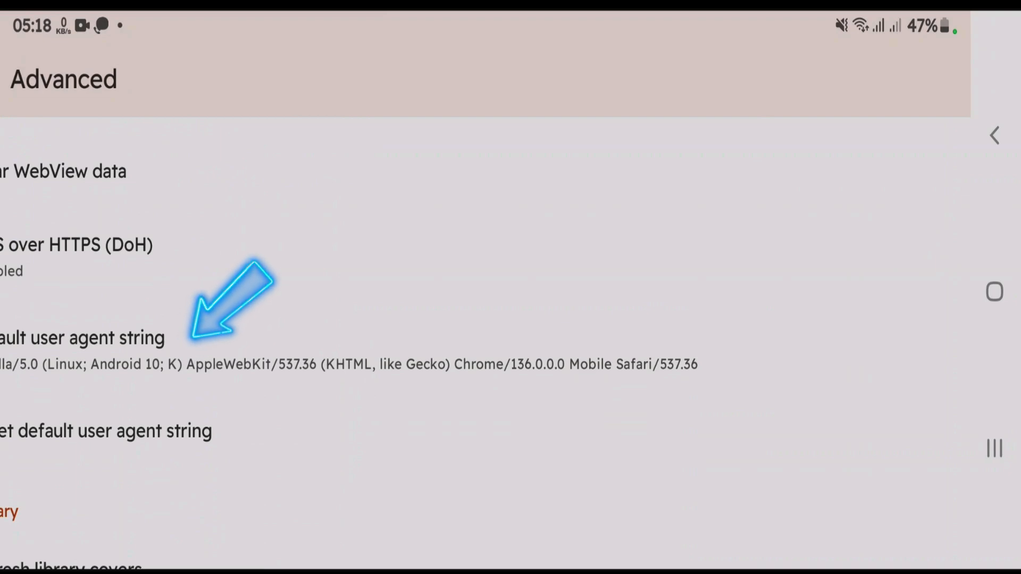
pyautogui.click(80, 337)
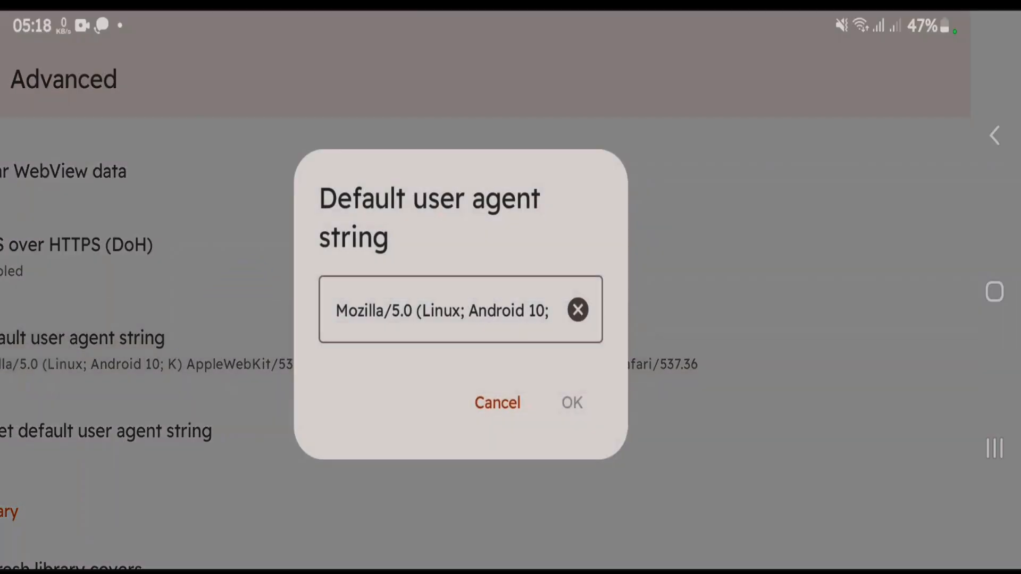
# Step: Clear the Android Chrome string, paste the iPhone 11 Safari agent, and confirm with OK
pyautogui.click(577, 311)
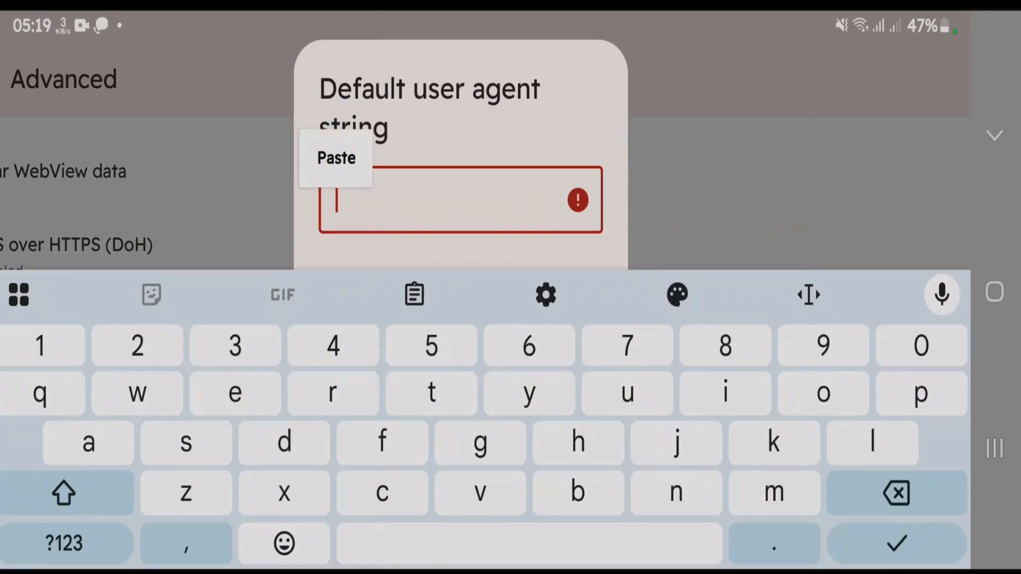
pyautogui.click(336, 158)
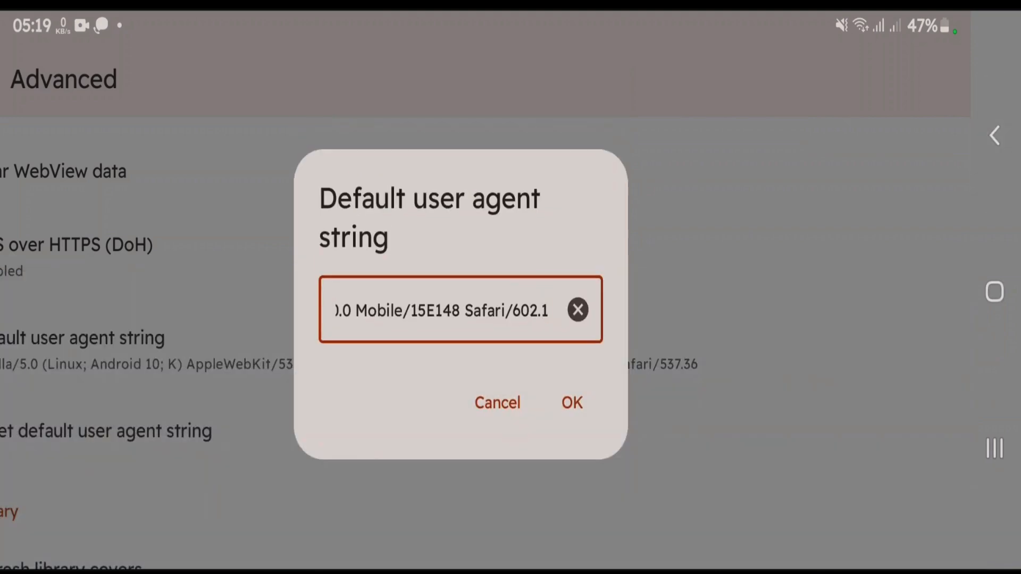
pyautogui.click(572, 403)
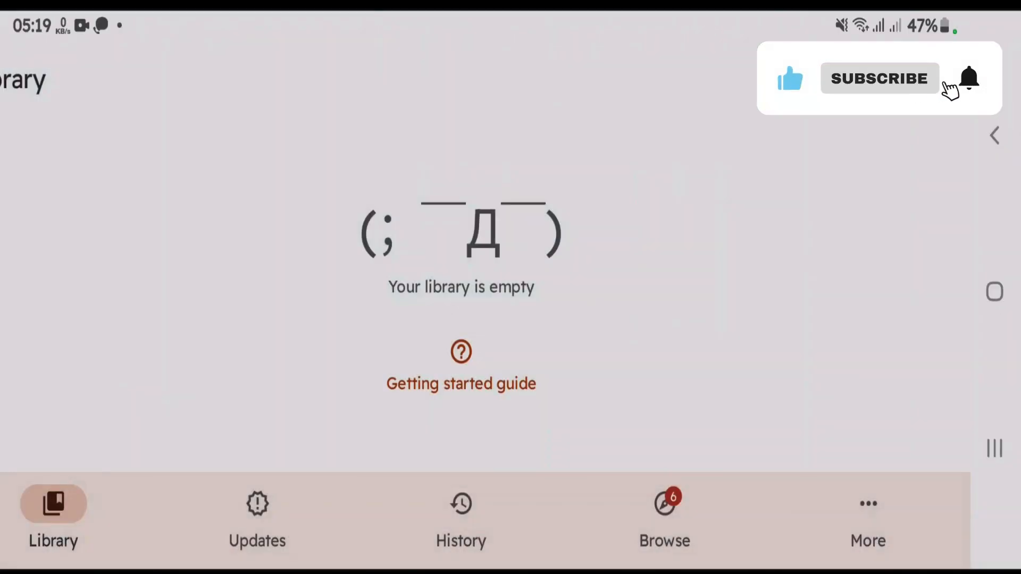
# Step: Check the iPhone Safari user agent in Advanced settings, then go back to Settings
pyautogui.click(868, 503)
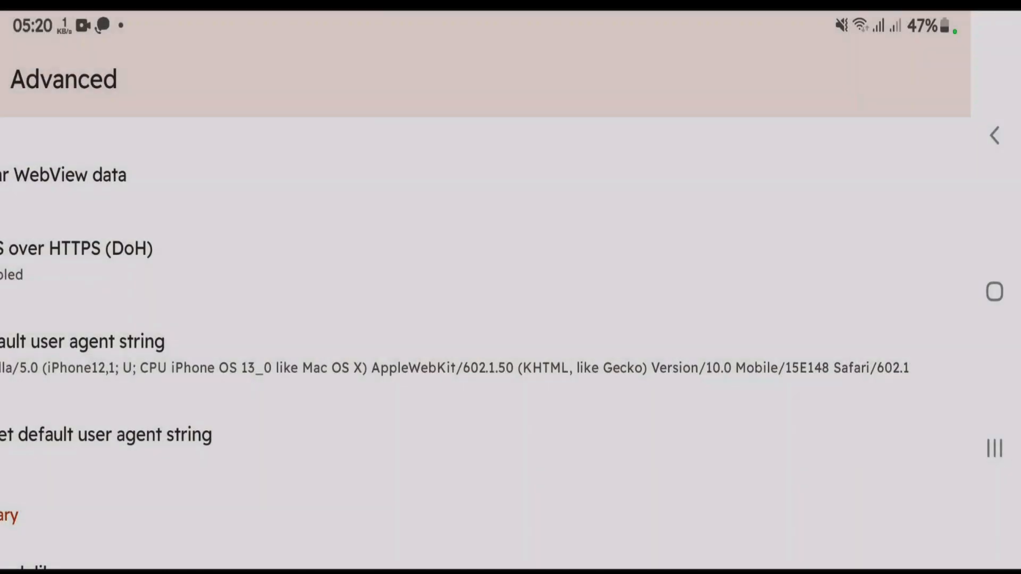
pyautogui.click(994, 133)
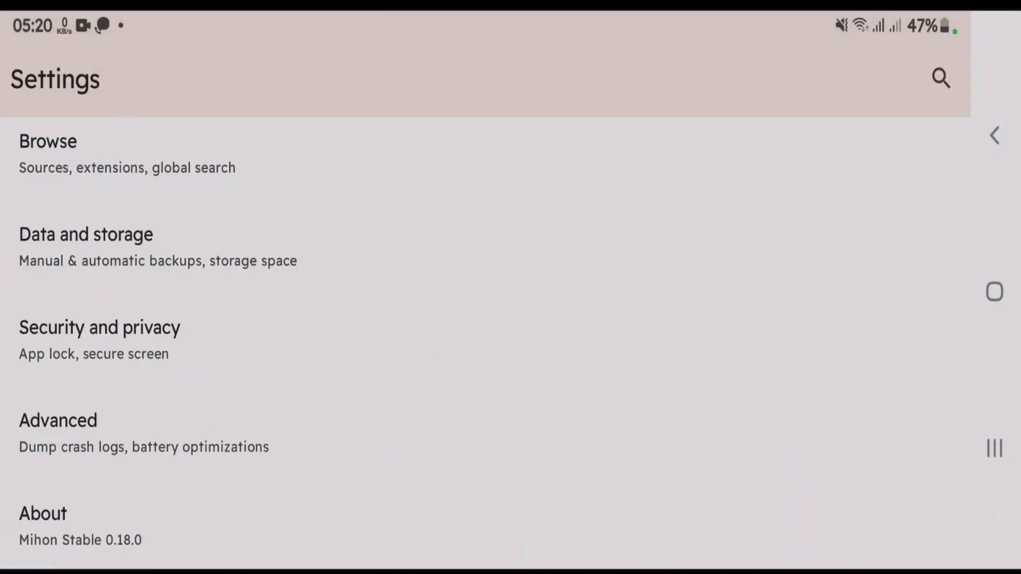